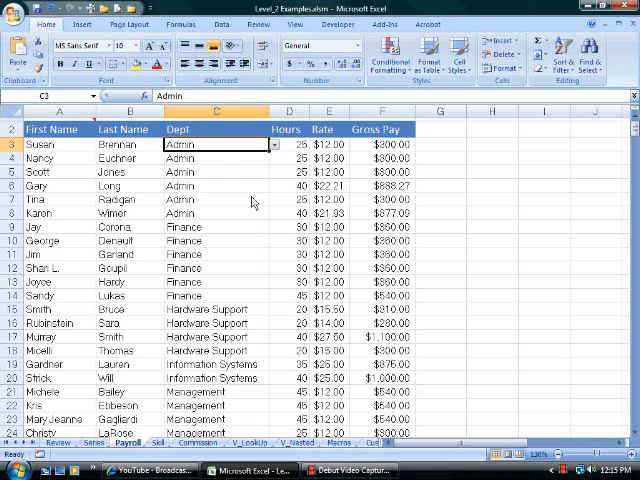
Test the Dept cell by entering 'Administration', then view its List validation settings from Data
type("Administration")
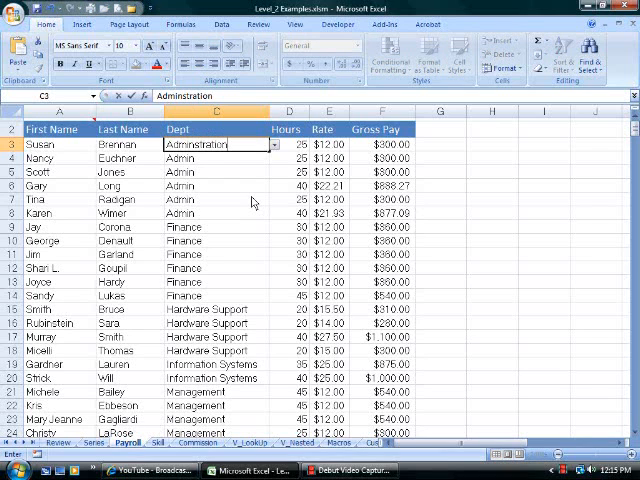
key("Return")
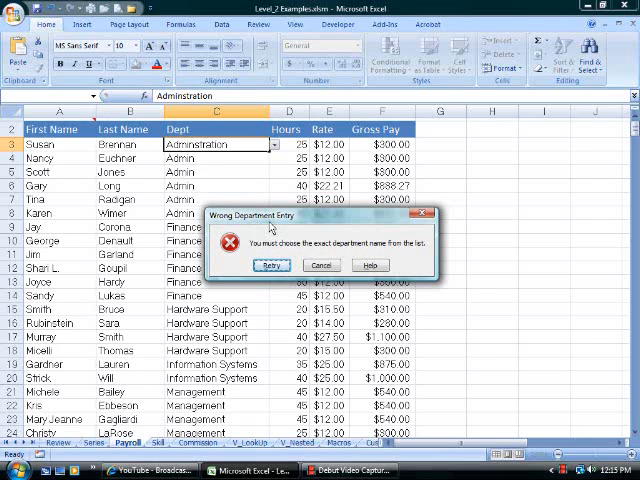
mouse_move(304, 258)
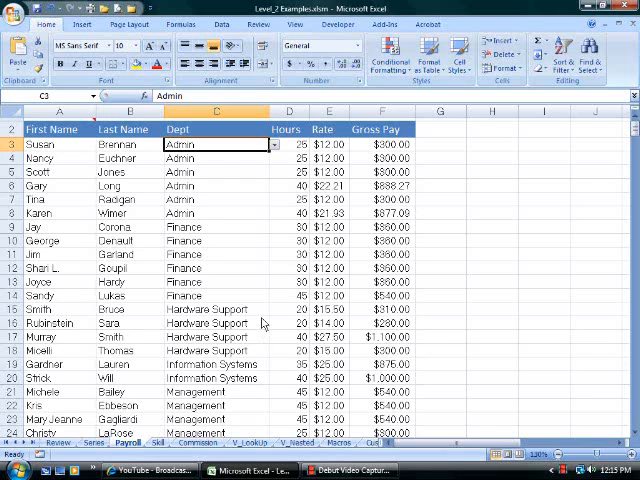
left_click(222, 24)
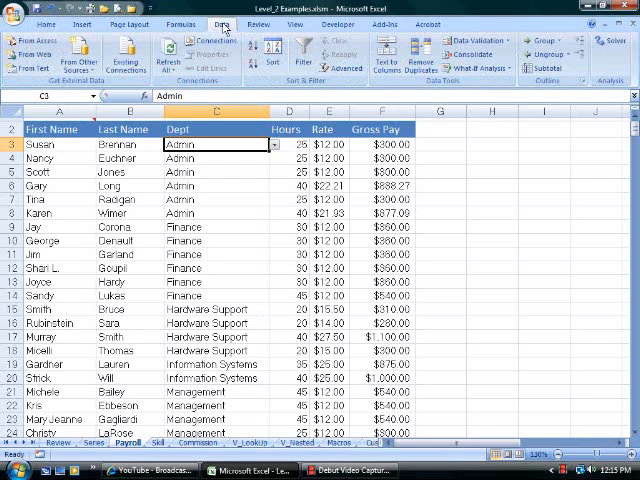
mouse_move(270, 244)
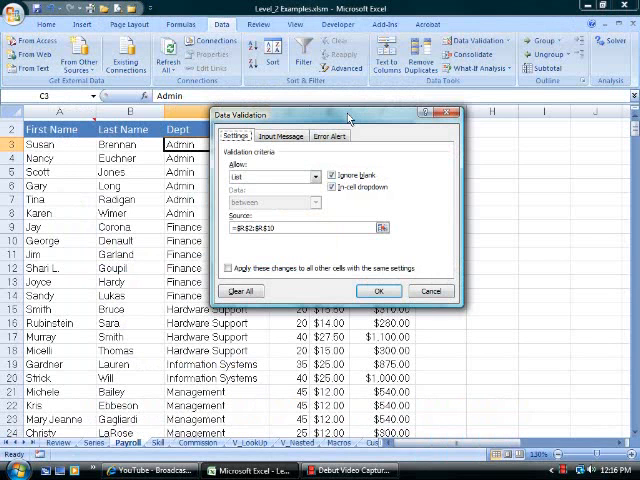
mouse_move(348, 118)
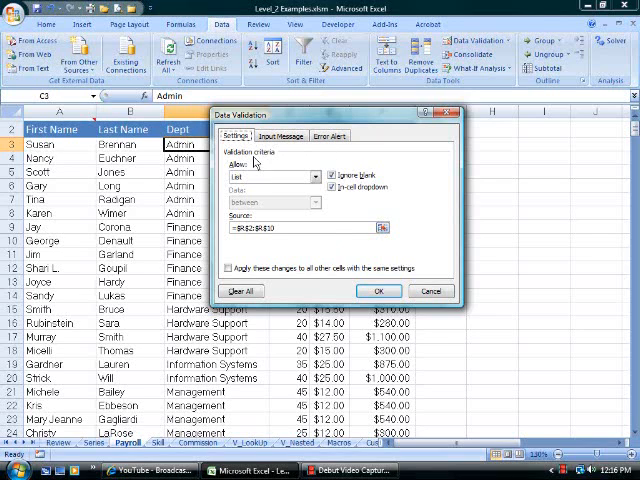
left_click(316, 176)
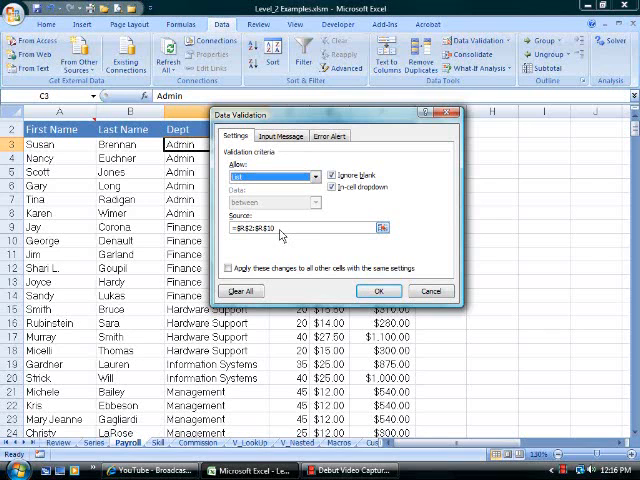
Review the Stop-style 'Wrong Department Entry' error alert and close the Data Validation dialog
left_click(328, 136)
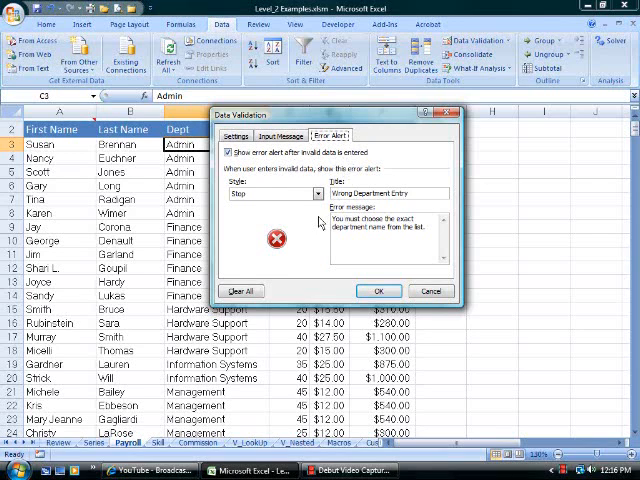
left_click(318, 192)
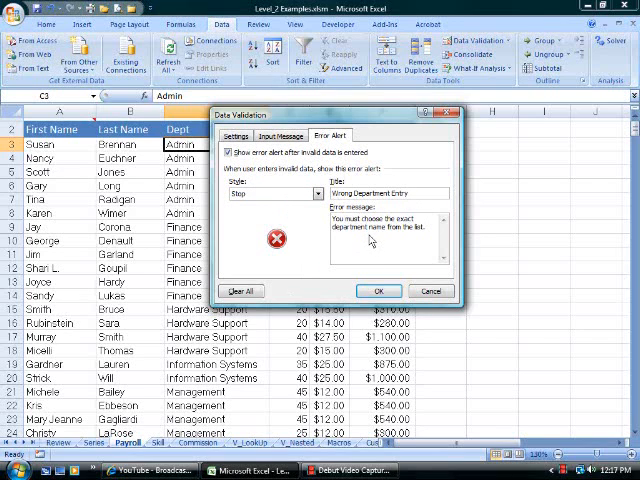
mouse_move(372, 236)
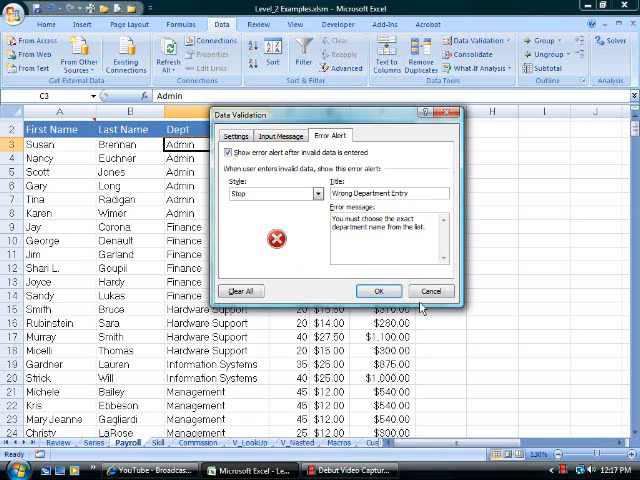
left_click(378, 292)
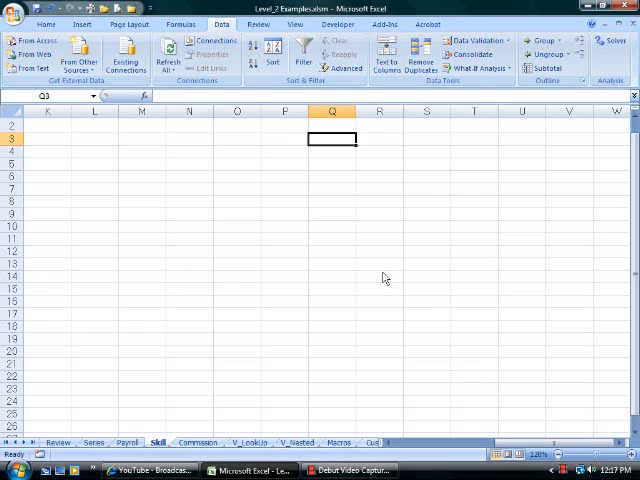
Enter a month abbreviation in Review Month cell F3 before opening its validation settings
type("Jav")
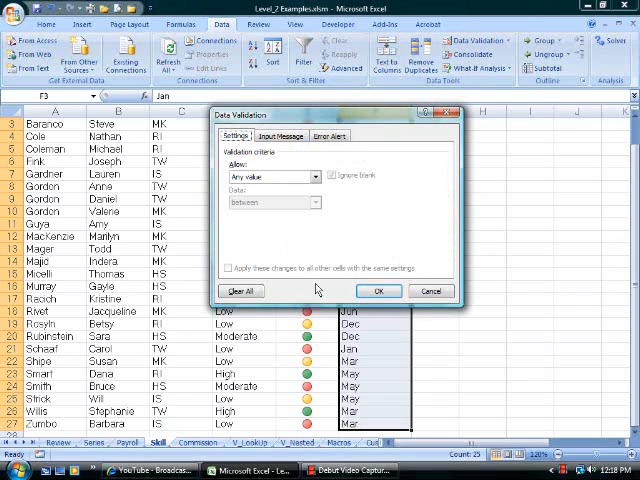
mouse_move(318, 290)
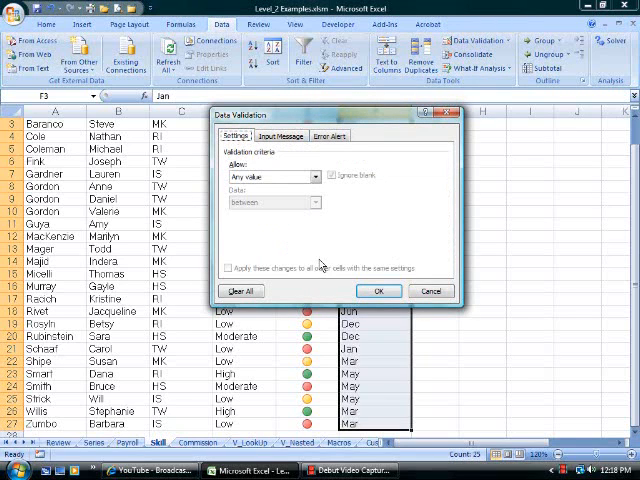
Allow only a List and set its source to the Jan–Dec month range in column Q
left_click(318, 176)
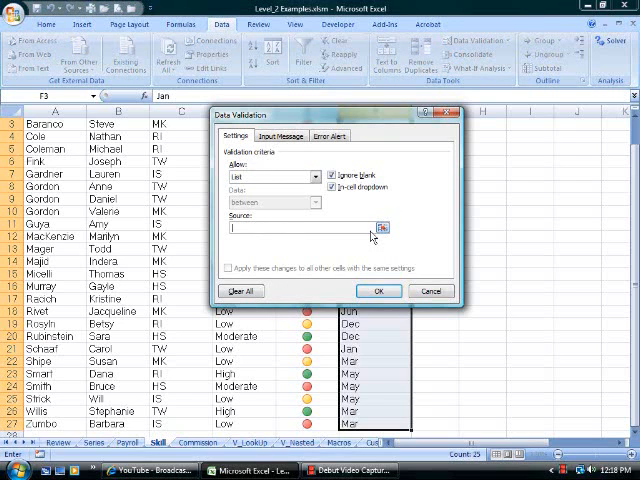
left_click(380, 228)
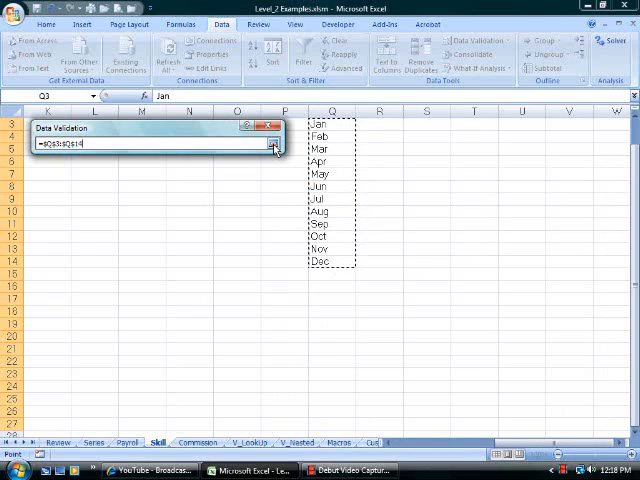
left_click(276, 146)
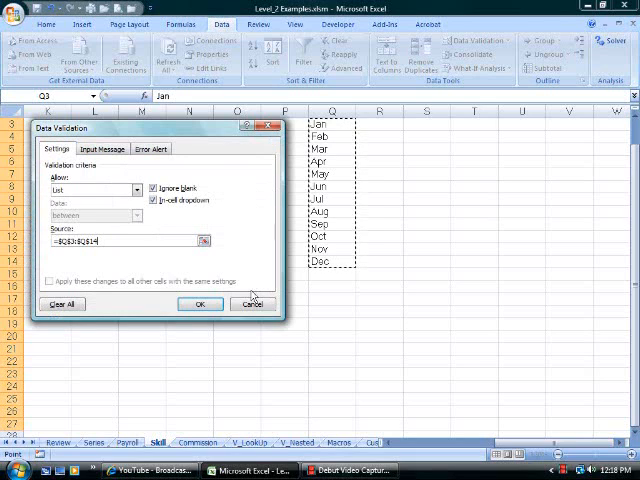
Add a Stop alert titled 'Month Data Entry' saying 'YO! You got to abbreviate the month, Dude.' and apply the rule
left_click(150, 148)
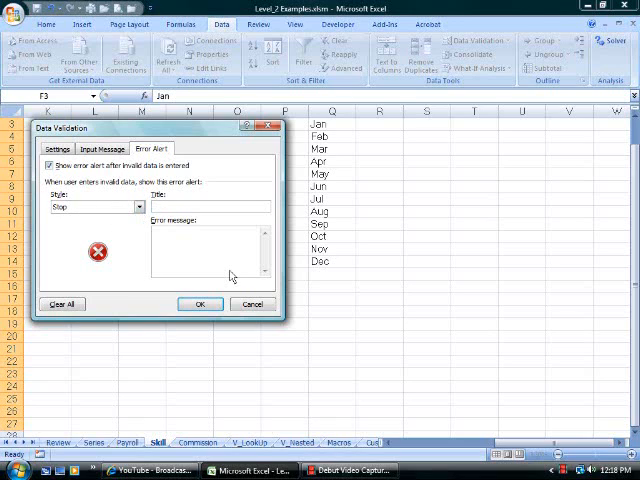
type("Month Data E")
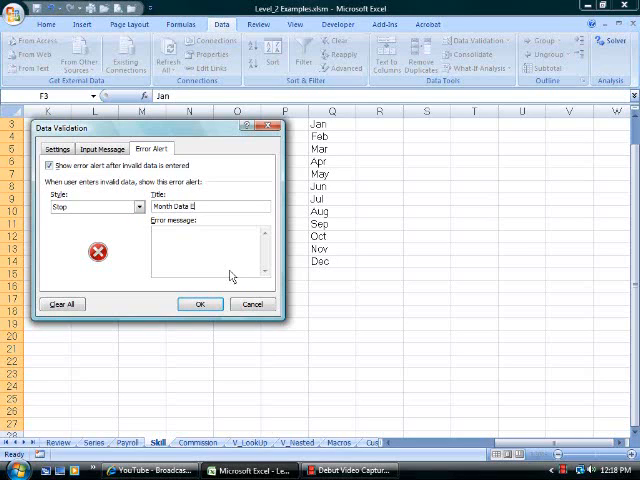
type("ntry")
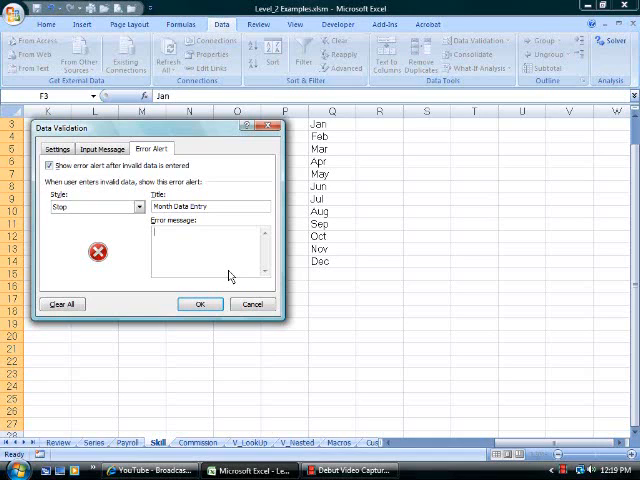
type("YO! You got to abbreviate the month, Dude.")
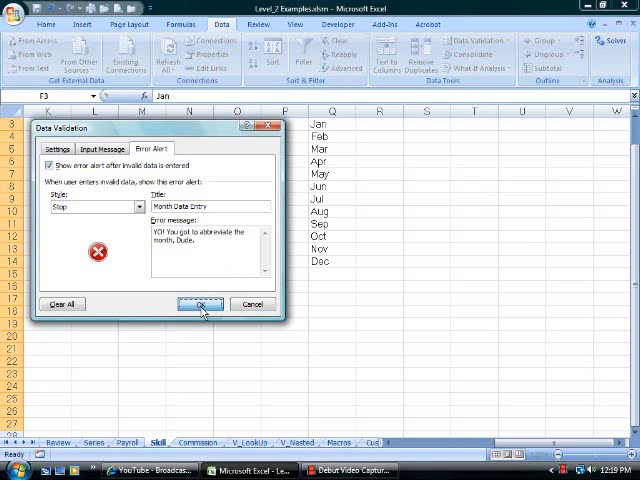
left_click(200, 304)
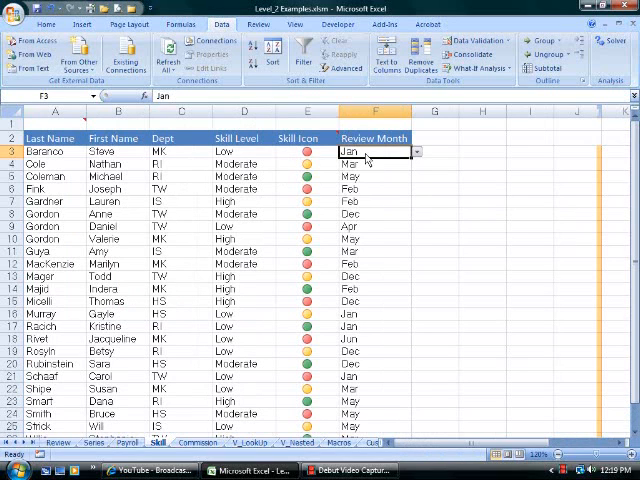
mouse_move(368, 290)
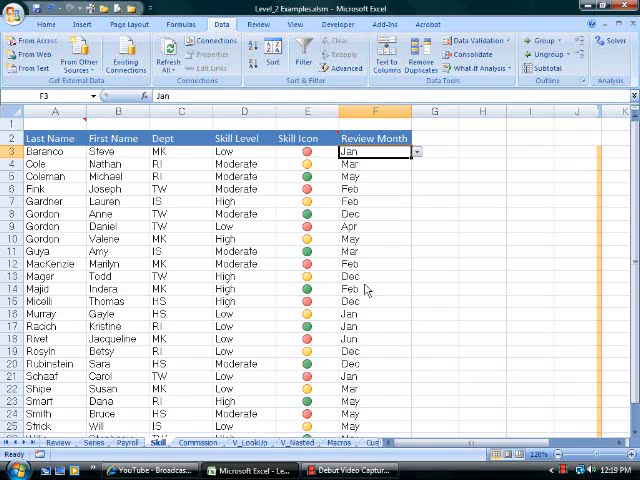
type("Janue")
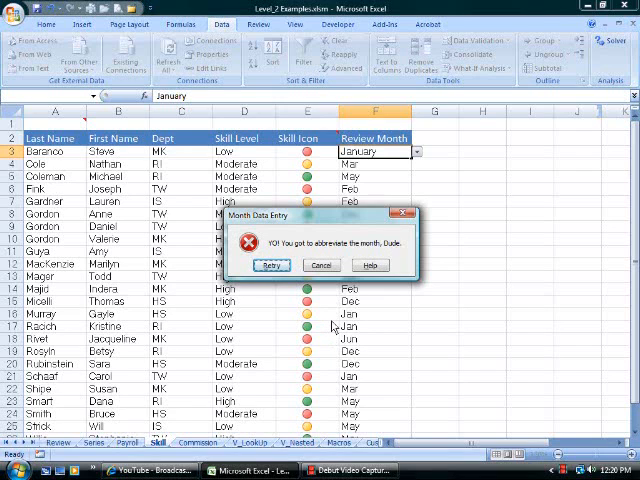
left_click(272, 264)
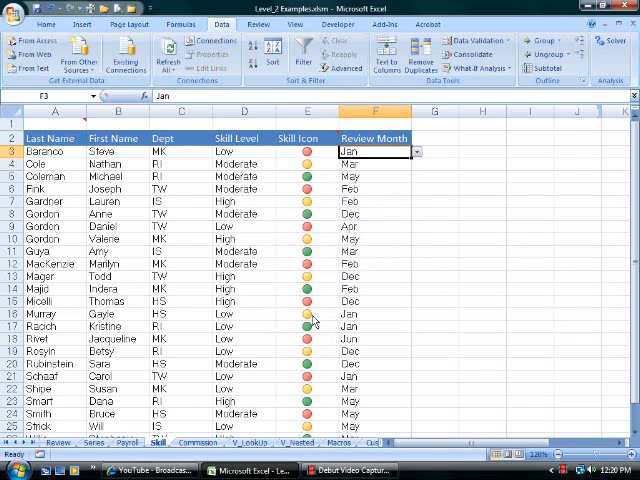